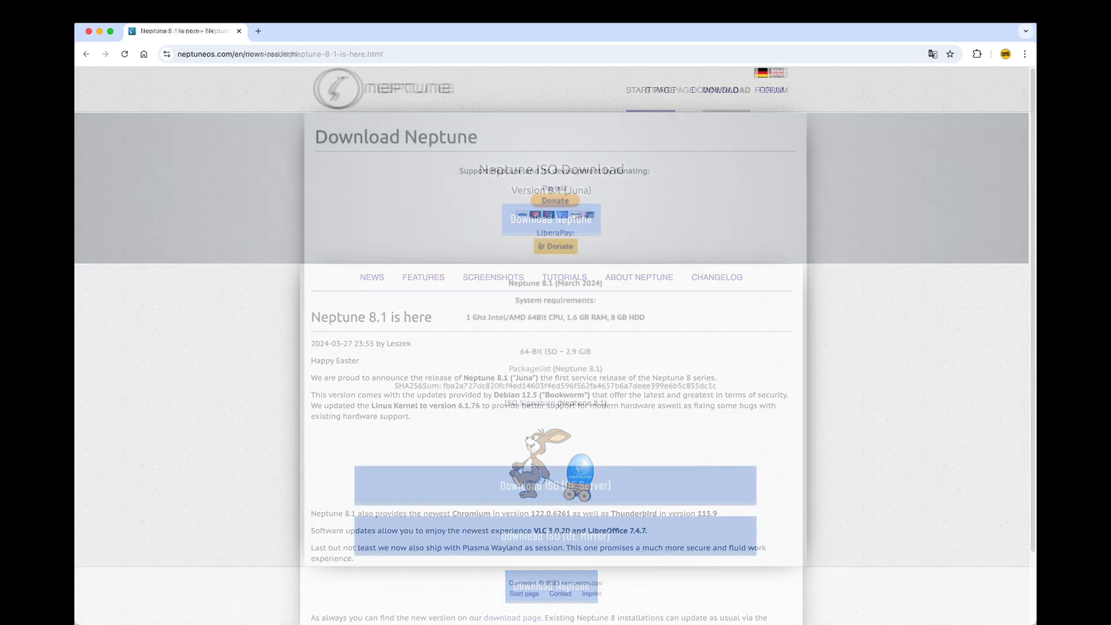
- Go to the Download Neptune page for Neptune 8.1 via the DOWNLOAD navigation link
left_click(725, 90)
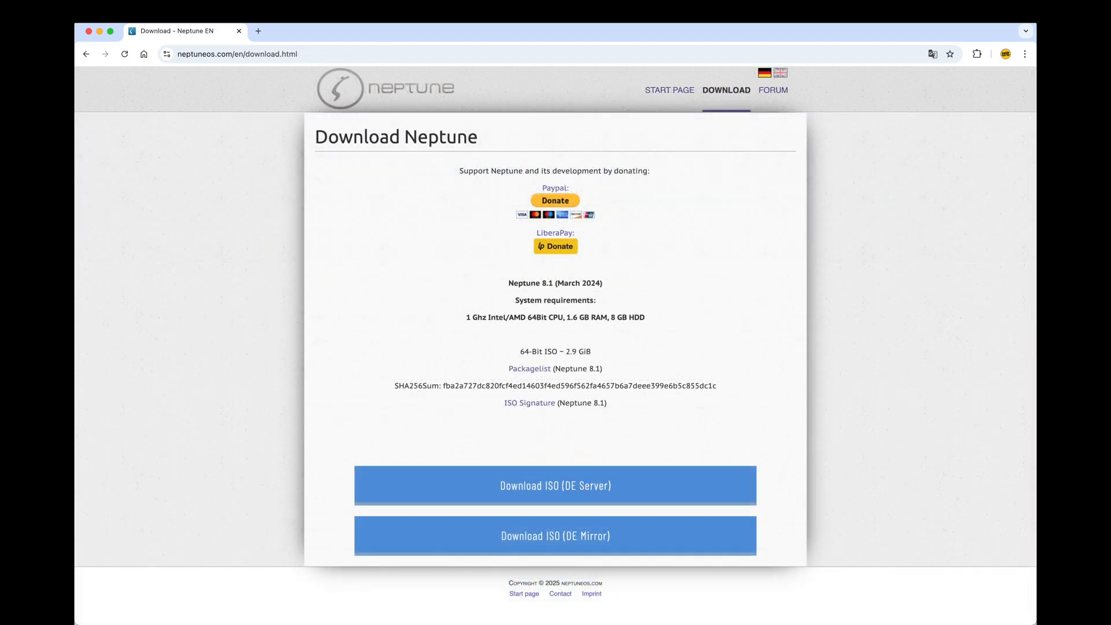